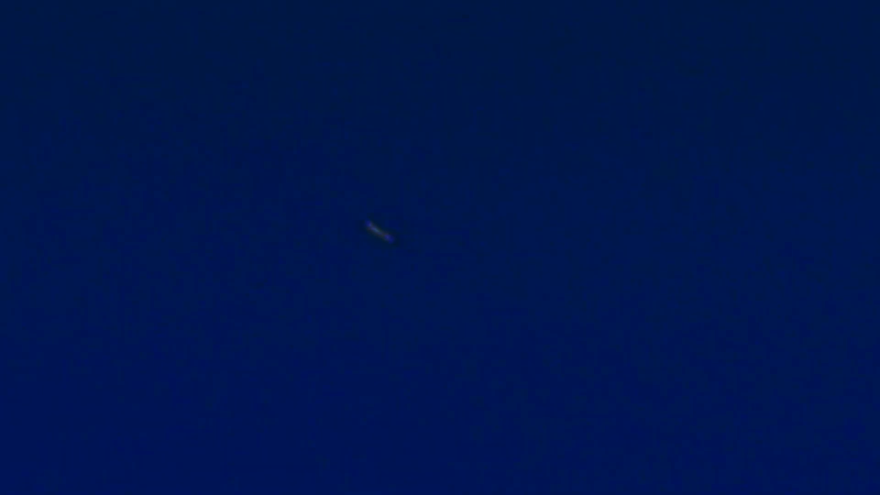
mouse_move(399, 232)
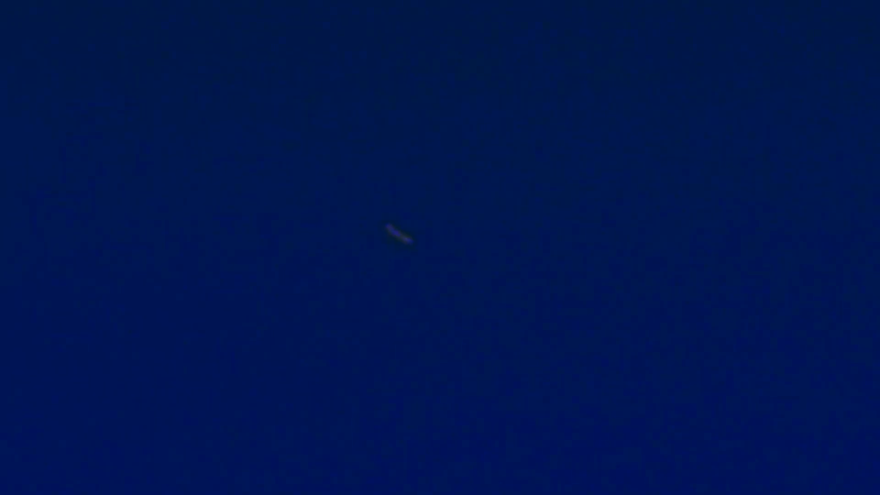
mouse_move(606, 368)
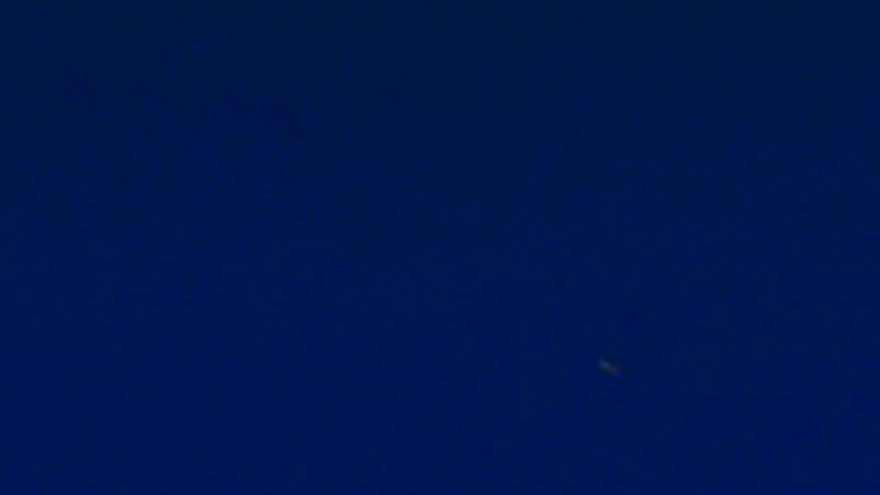
mouse_move(418, 326)
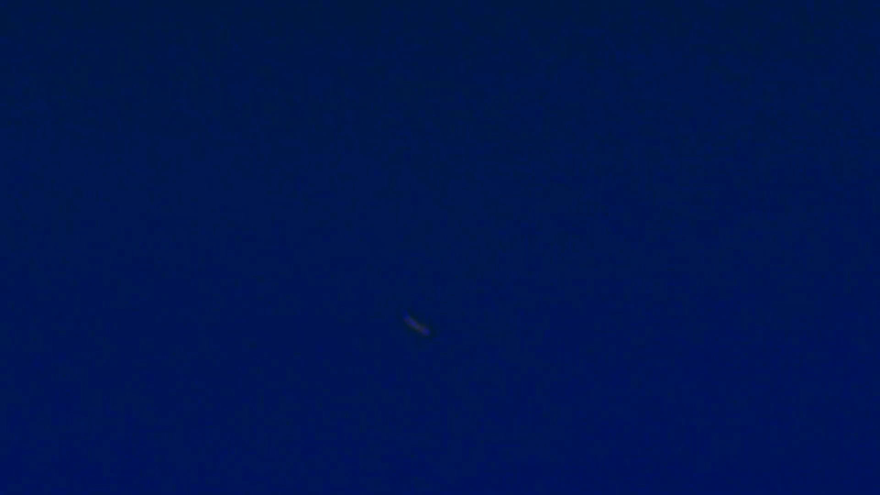
mouse_move(449, 275)
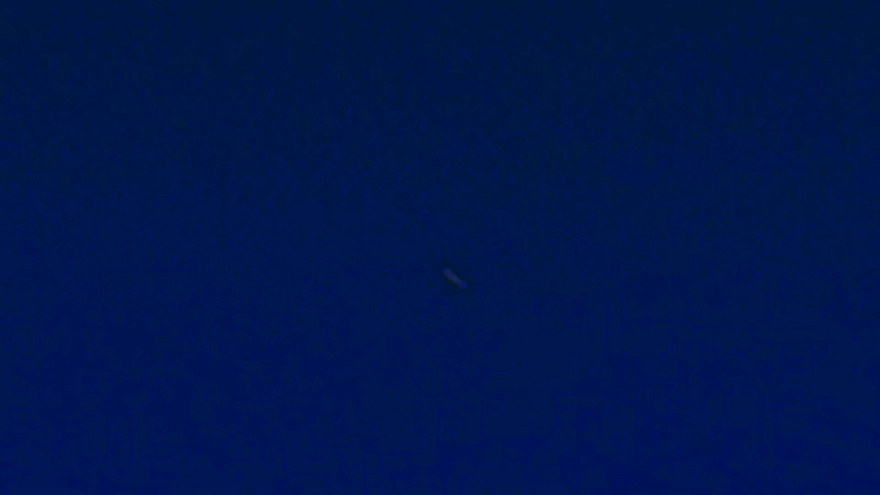